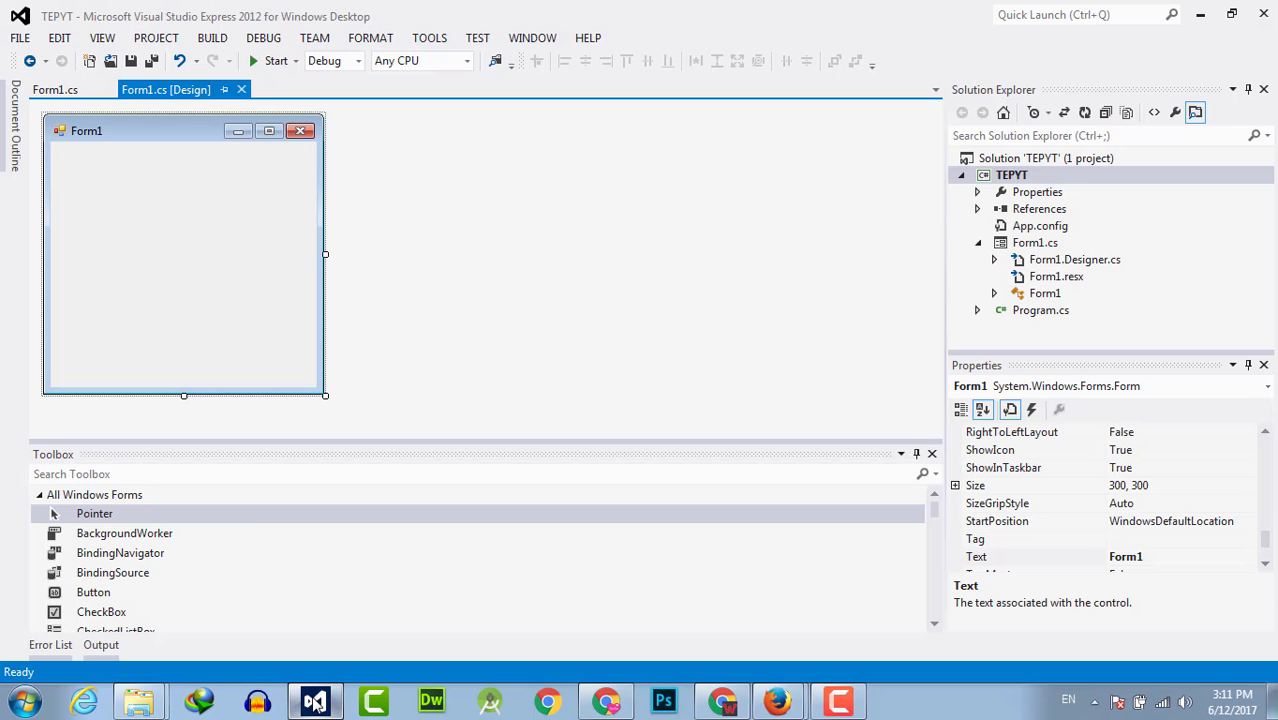
Find 'text' in the Toolbox and place a TextBox near the middle of Form1.
{"action": "left_click", "coordinate": [252, 473]}
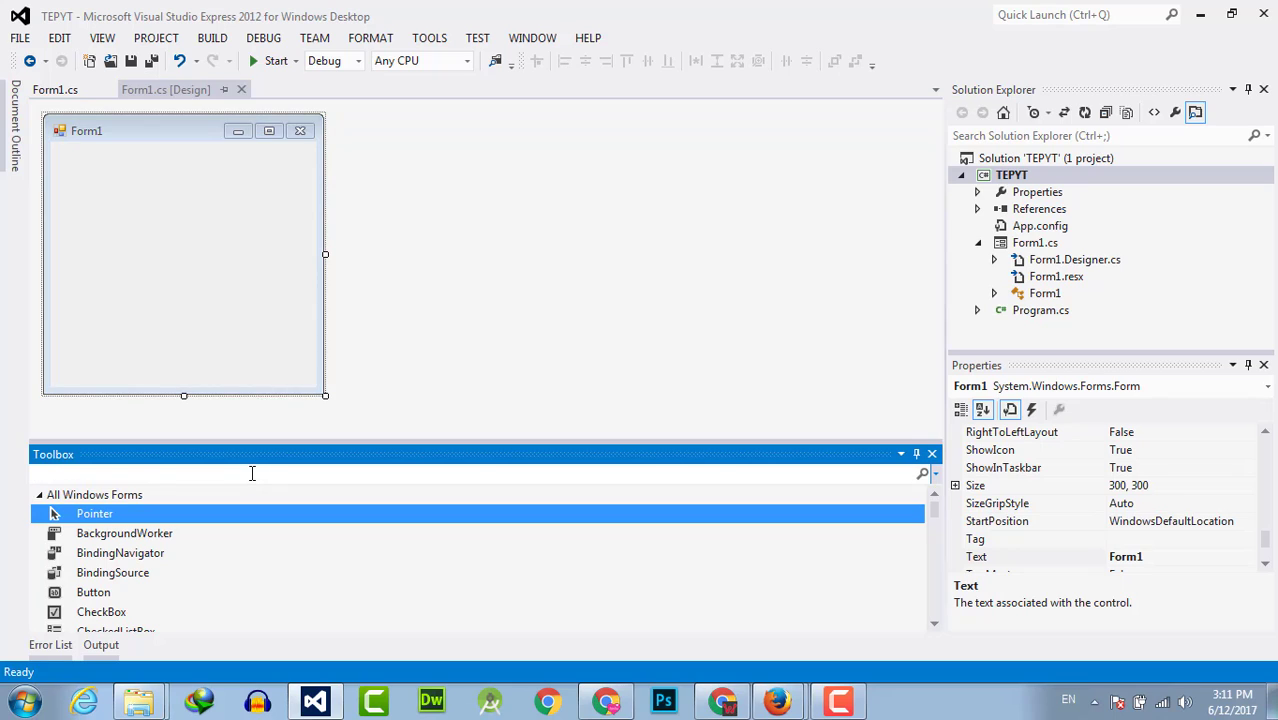
{"action": "type", "text": "text"}
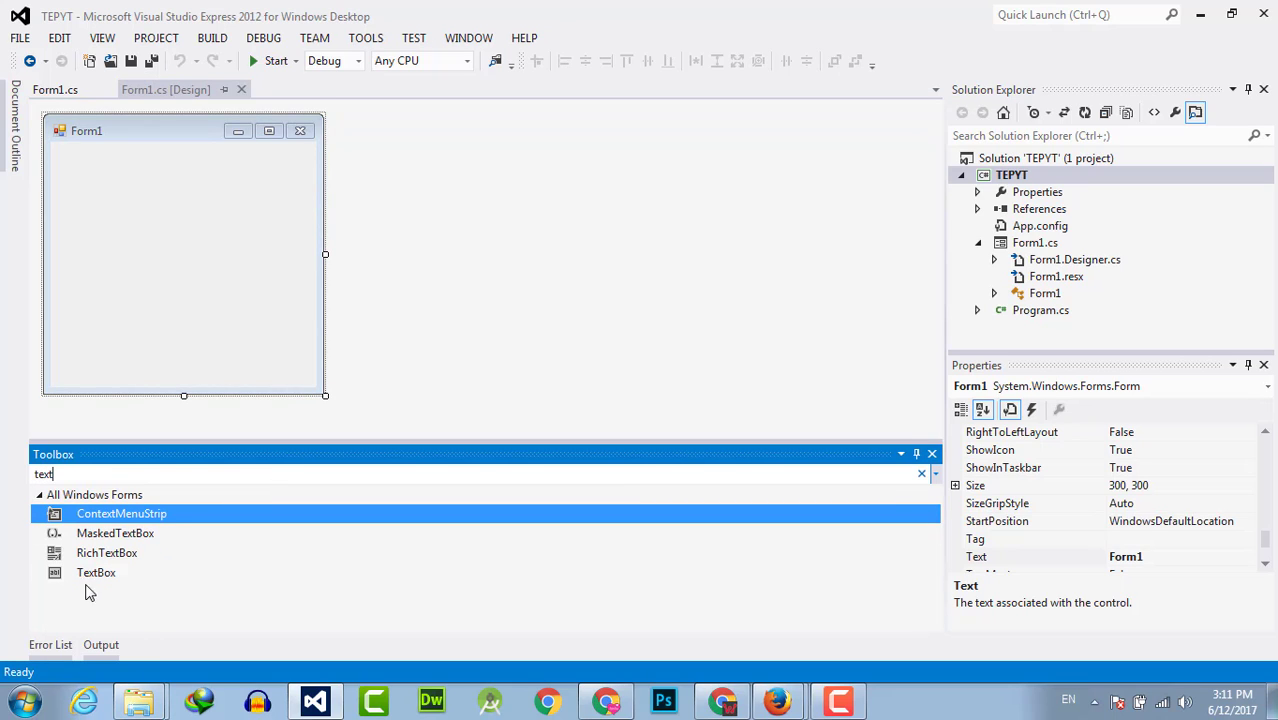
{"action": "left_click_drag", "start_coordinate": [96, 572], "coordinate": [186, 243]}
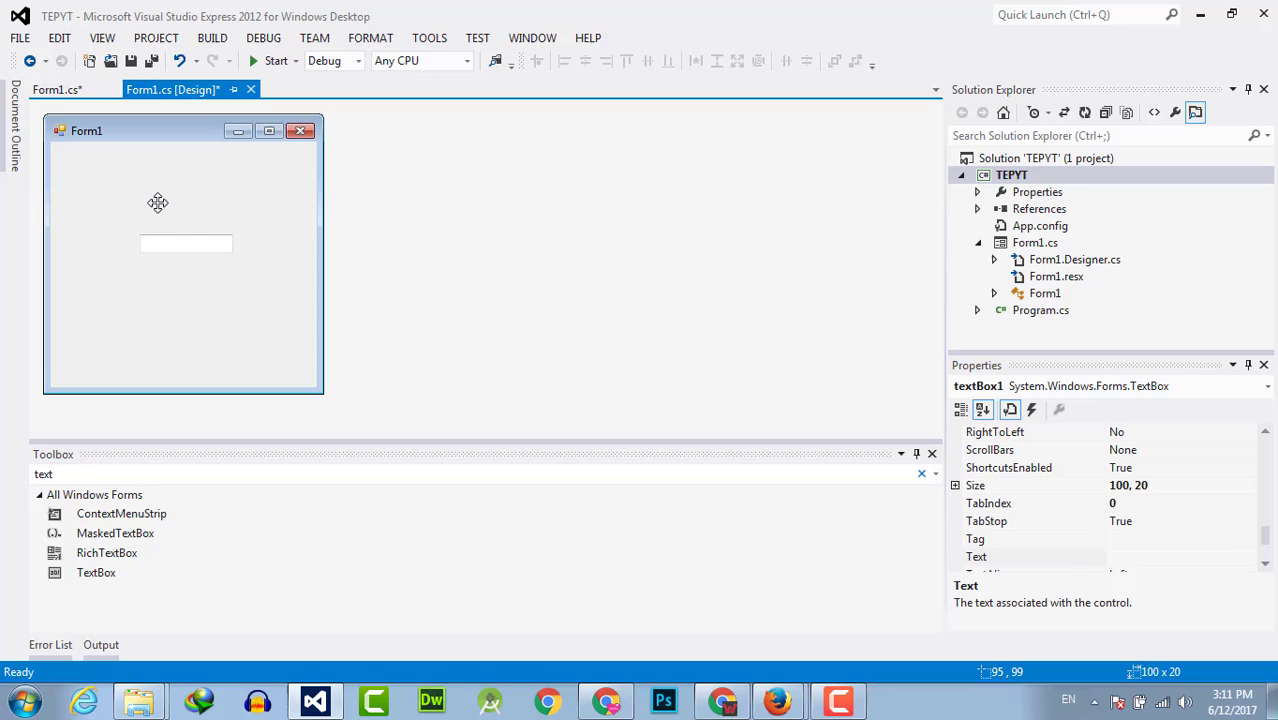
{"action": "left_click_drag", "start_coordinate": [186, 244], "coordinate": [207, 253]}
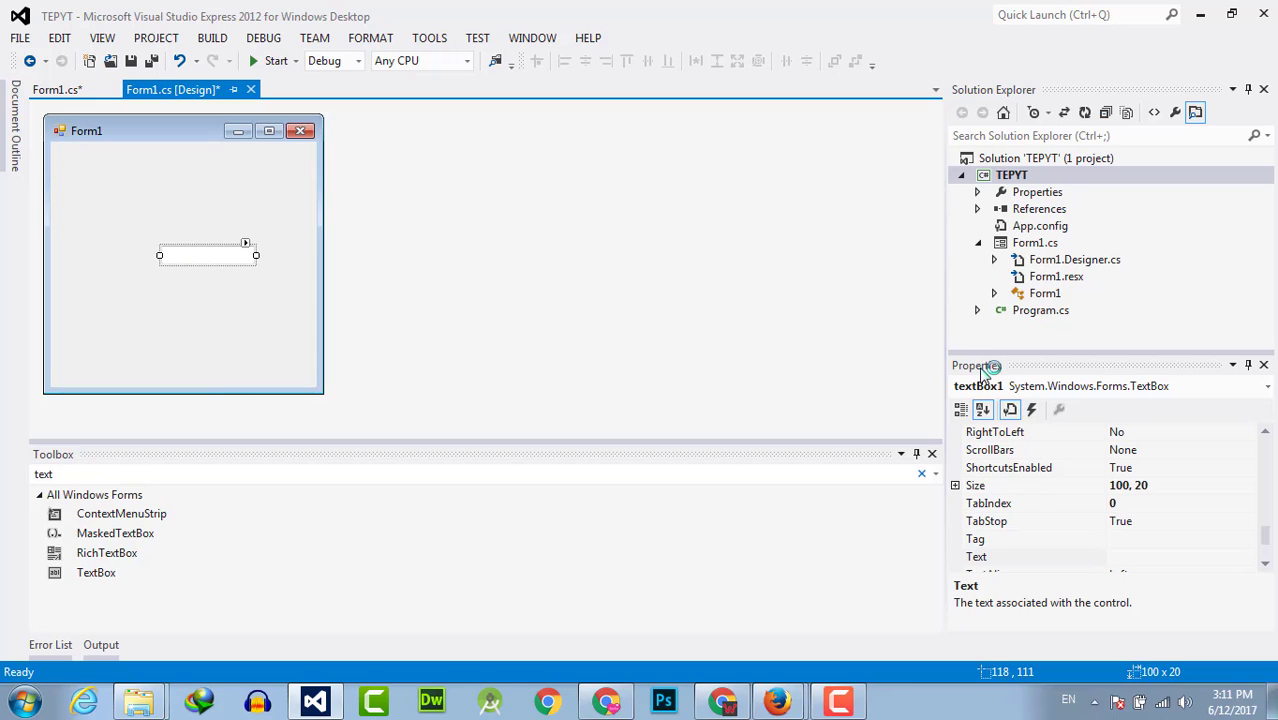
{"action": "mouse_move", "coordinate": [1031, 409]}
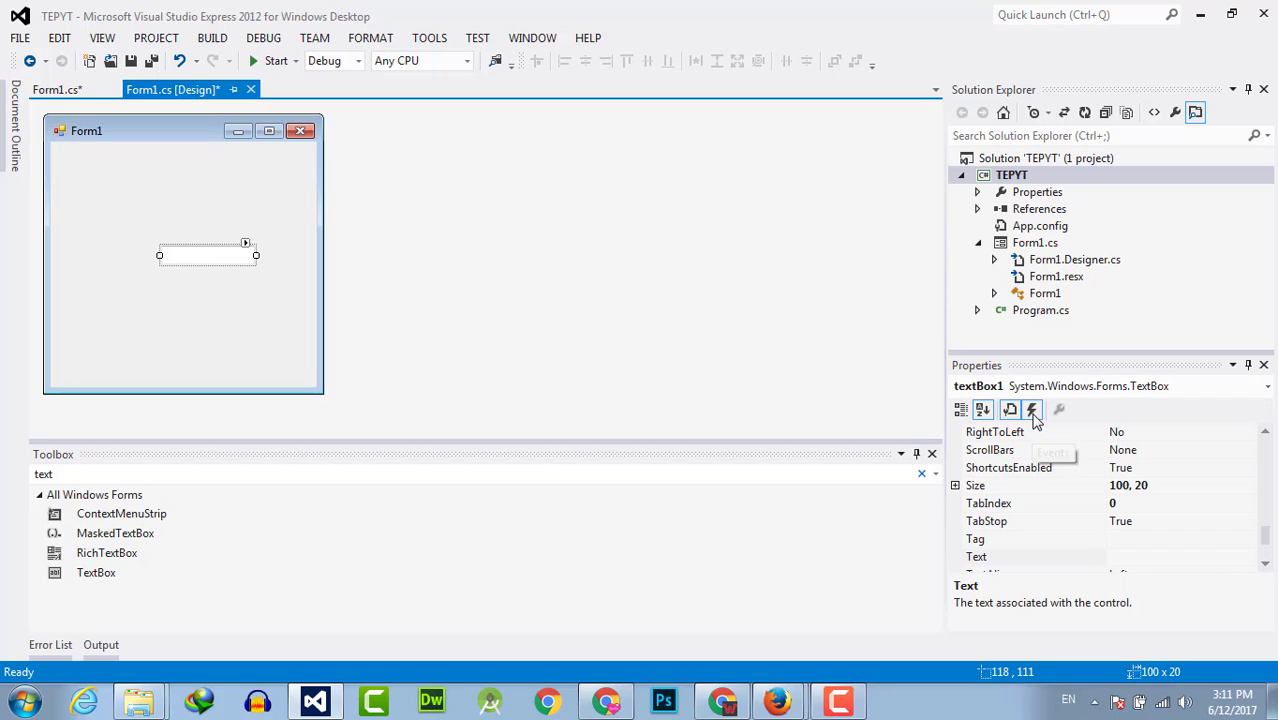
Generate an empty textBox1_KeyDown handler from the text box's Events list.
{"action": "left_click", "coordinate": [1031, 409]}
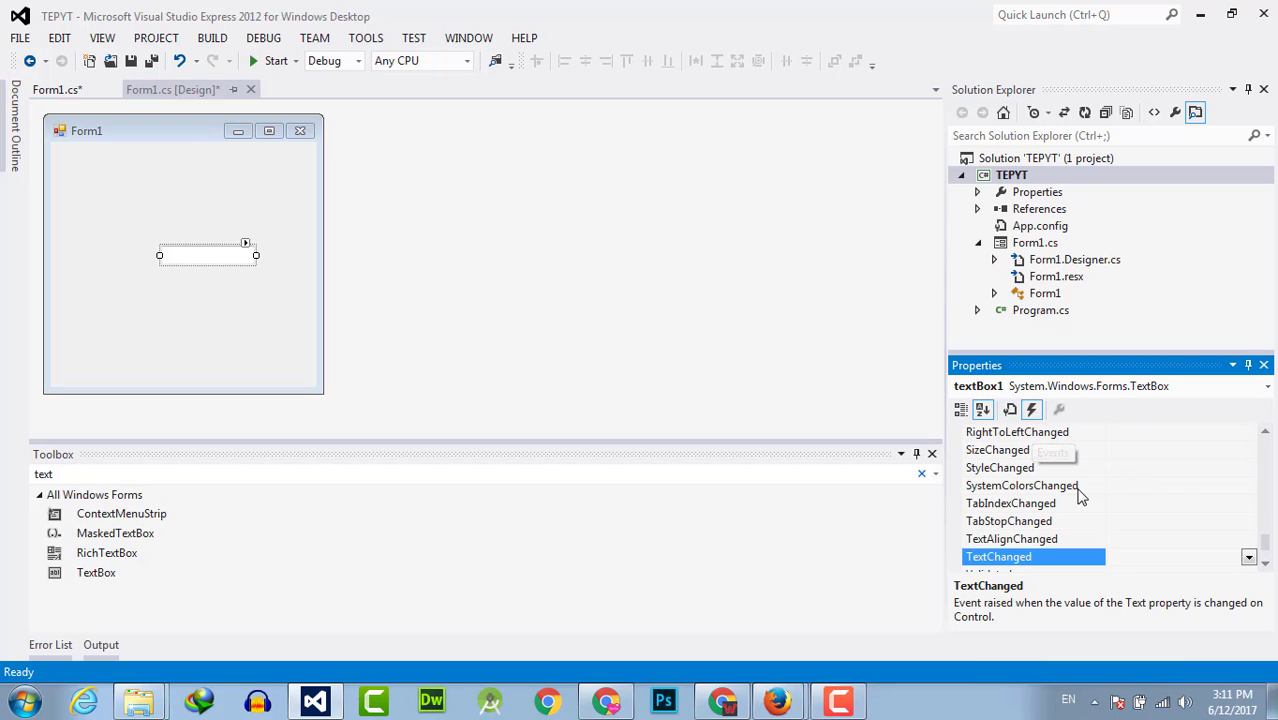
{"action": "scroll", "scroll_direction": "up", "scroll_amount": 3}
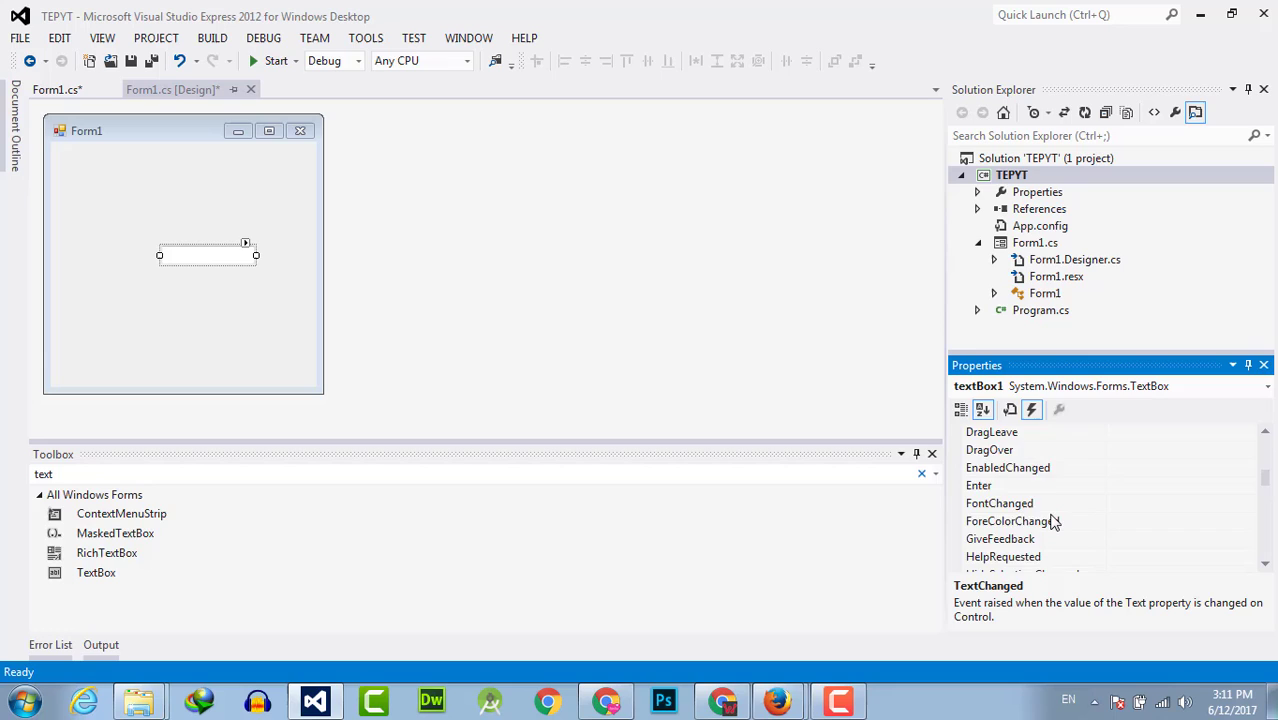
{"action": "scroll", "scroll_direction": "down", "scroll_amount": 3}
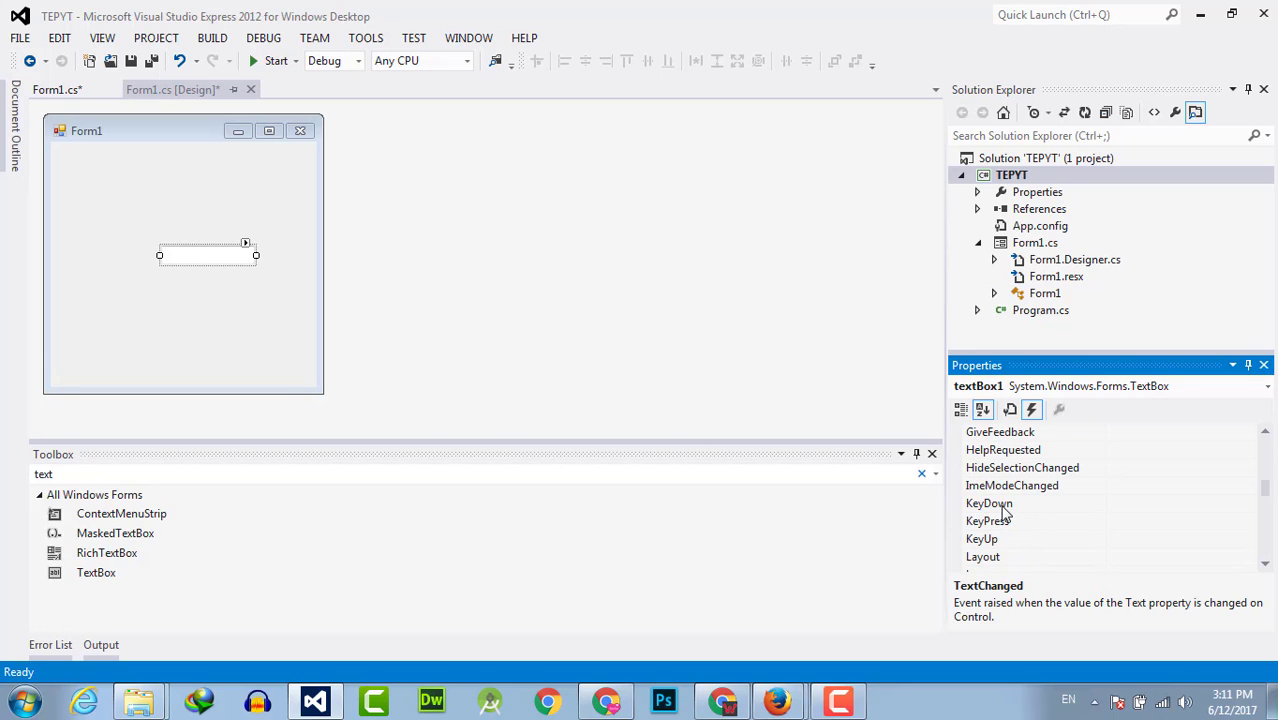
{"action": "left_click", "coordinate": [989, 503]}
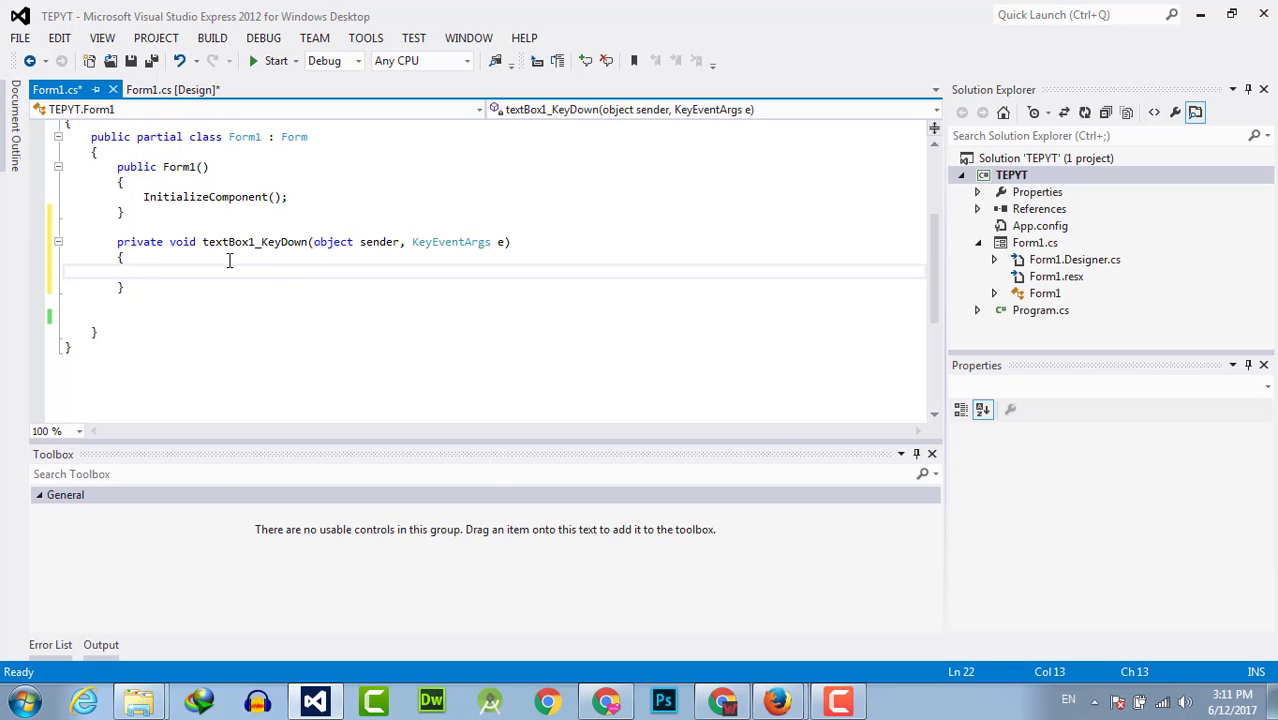
Make textBox1_KeyDown call MessageBox.Show("KeyDown Is pressed"); and save Form1.cs.
{"action": "type", "text": "Mesa"}
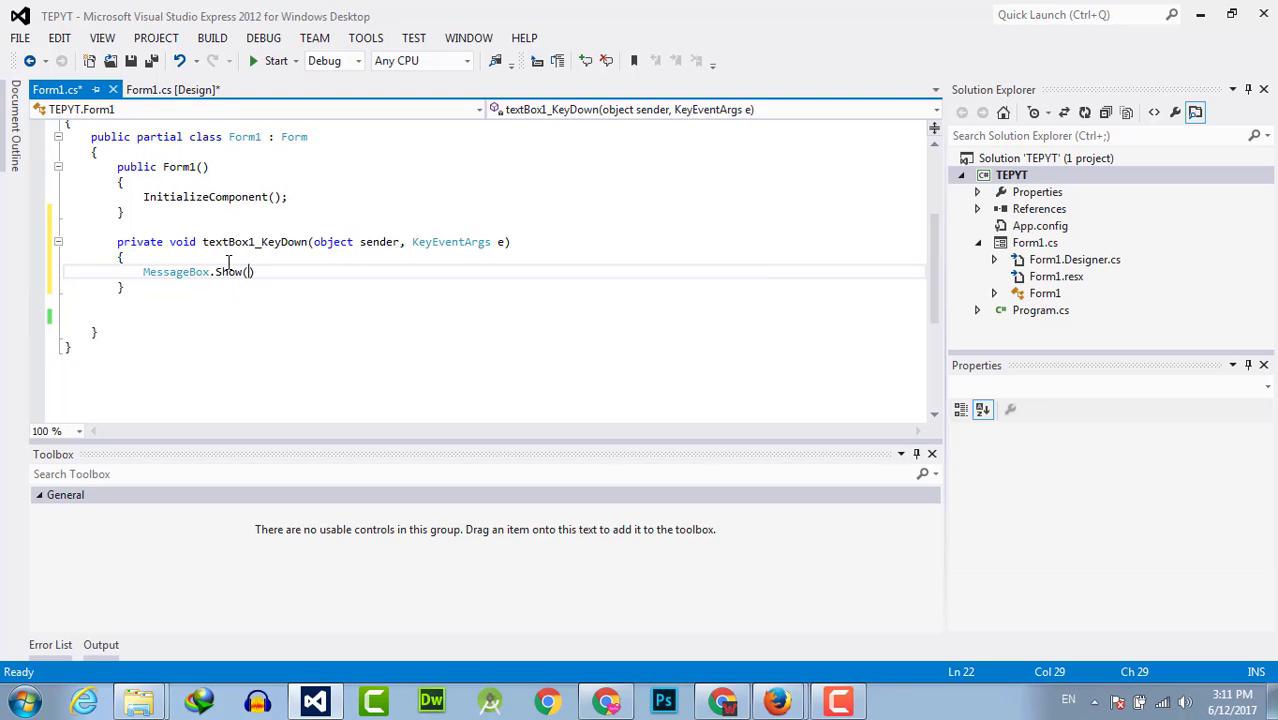
{"action": "type", "text": "\"KeyDown Is"}
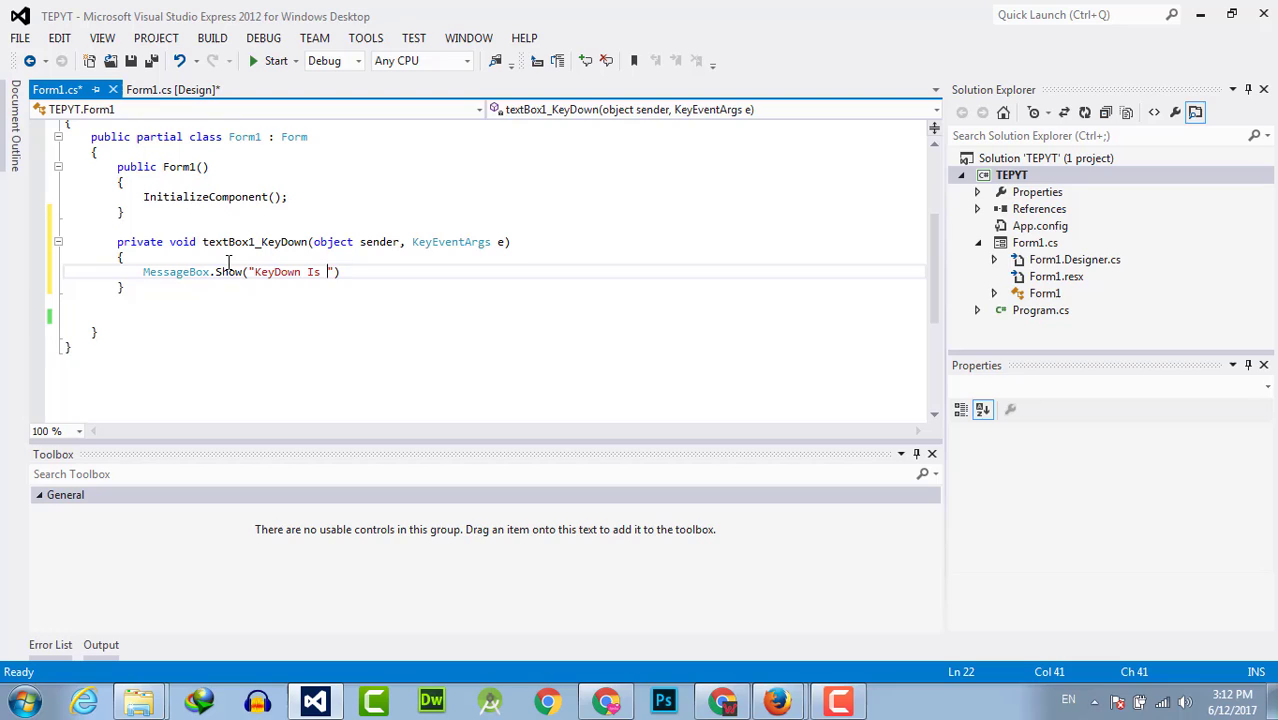
{"action": "type", "text": "pressed"}
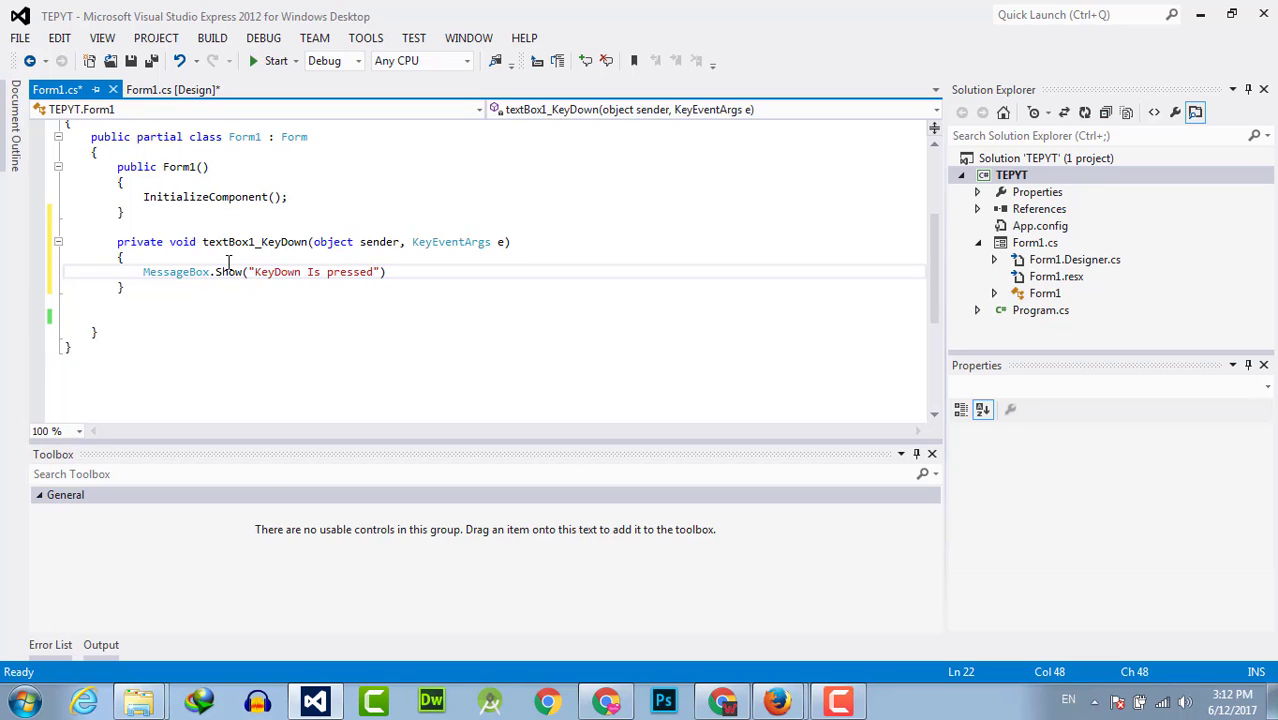
{"action": "key", "text": "ctrl+s"}
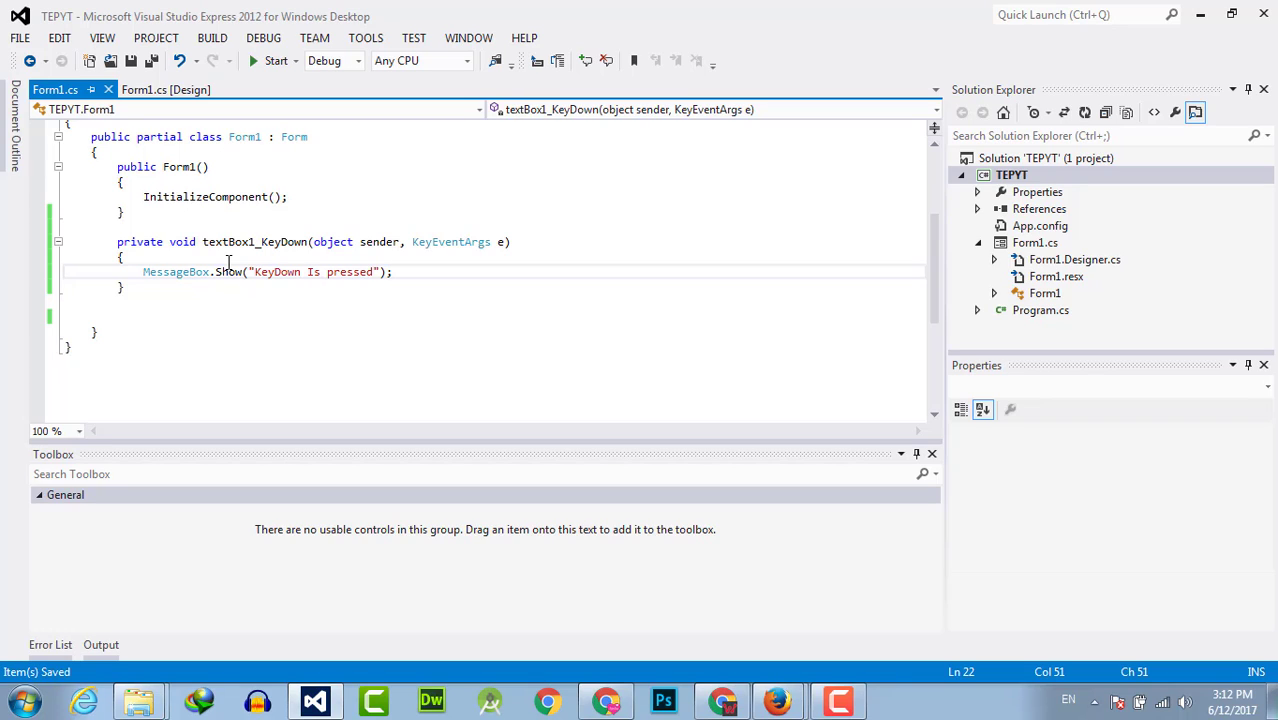
{"action": "left_click", "coordinate": [392, 271]}
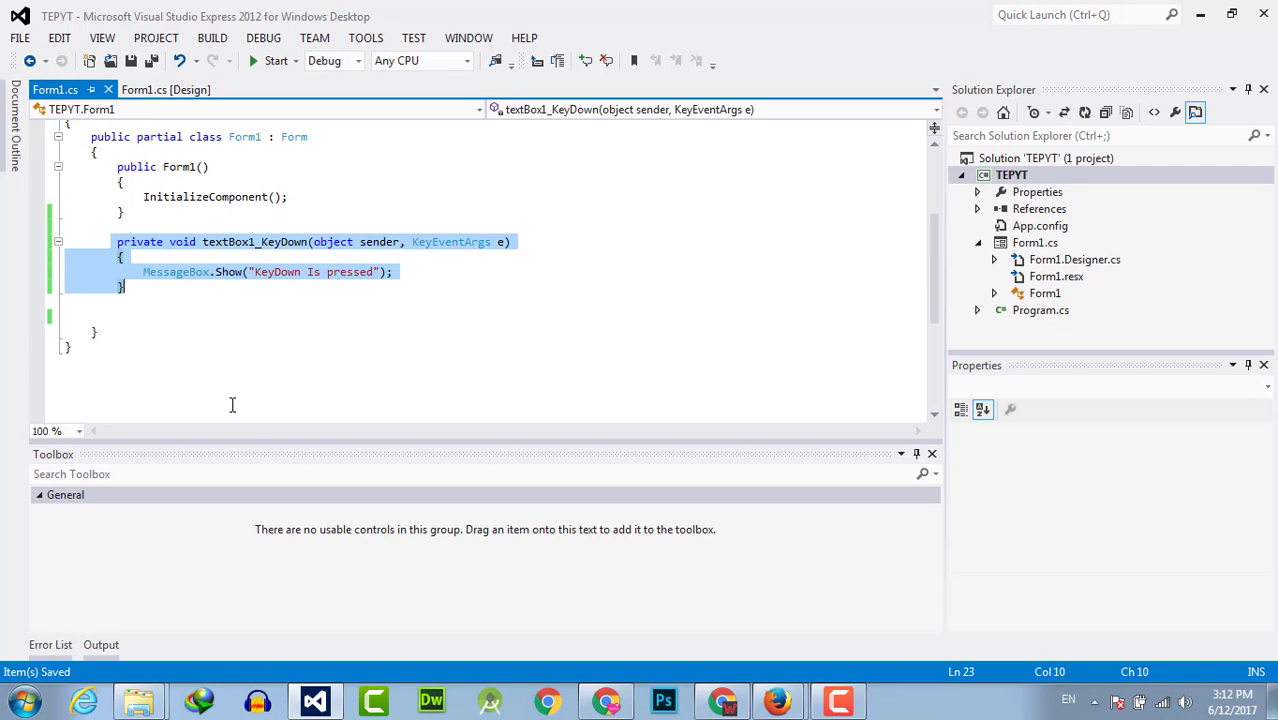
{"action": "left_click", "coordinate": [332, 271]}
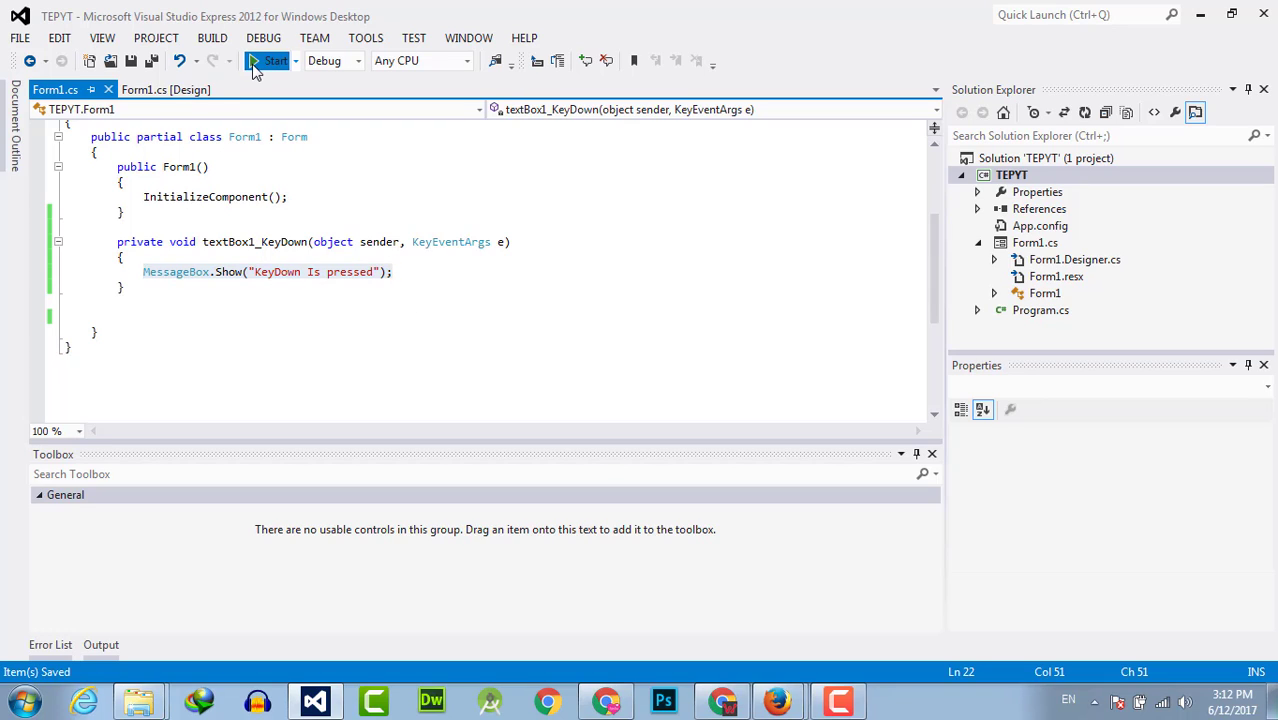
Run the app, focus the text box and confirm the 'KeyDown Is pressed' message.
{"action": "left_click", "coordinate": [275, 60]}
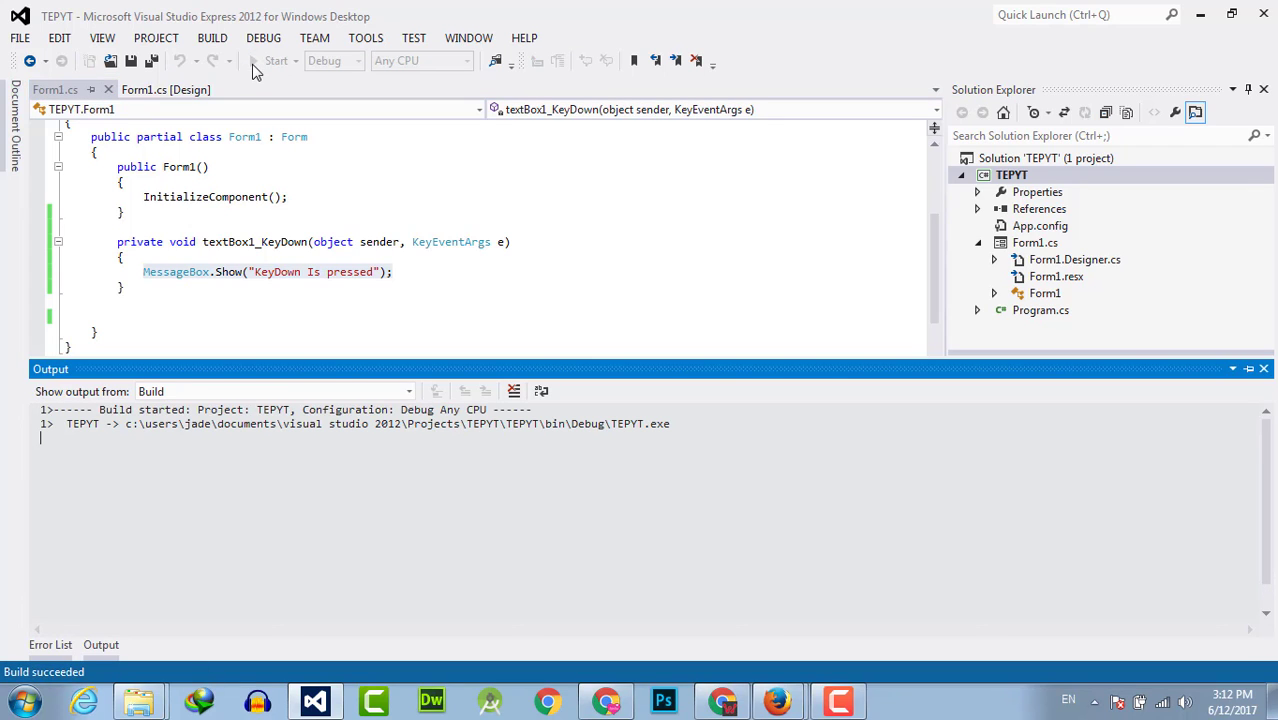
{"action": "left_click", "coordinate": [275, 61]}
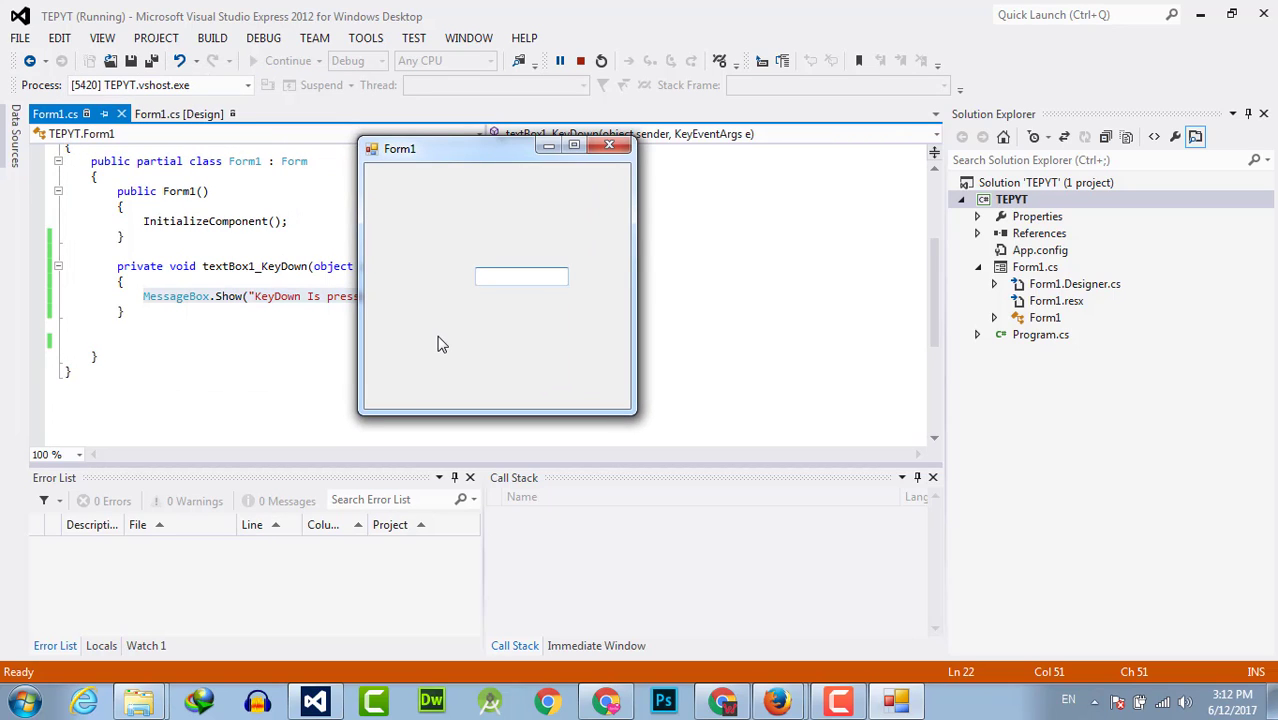
{"action": "mouse_move", "coordinate": [712, 405]}
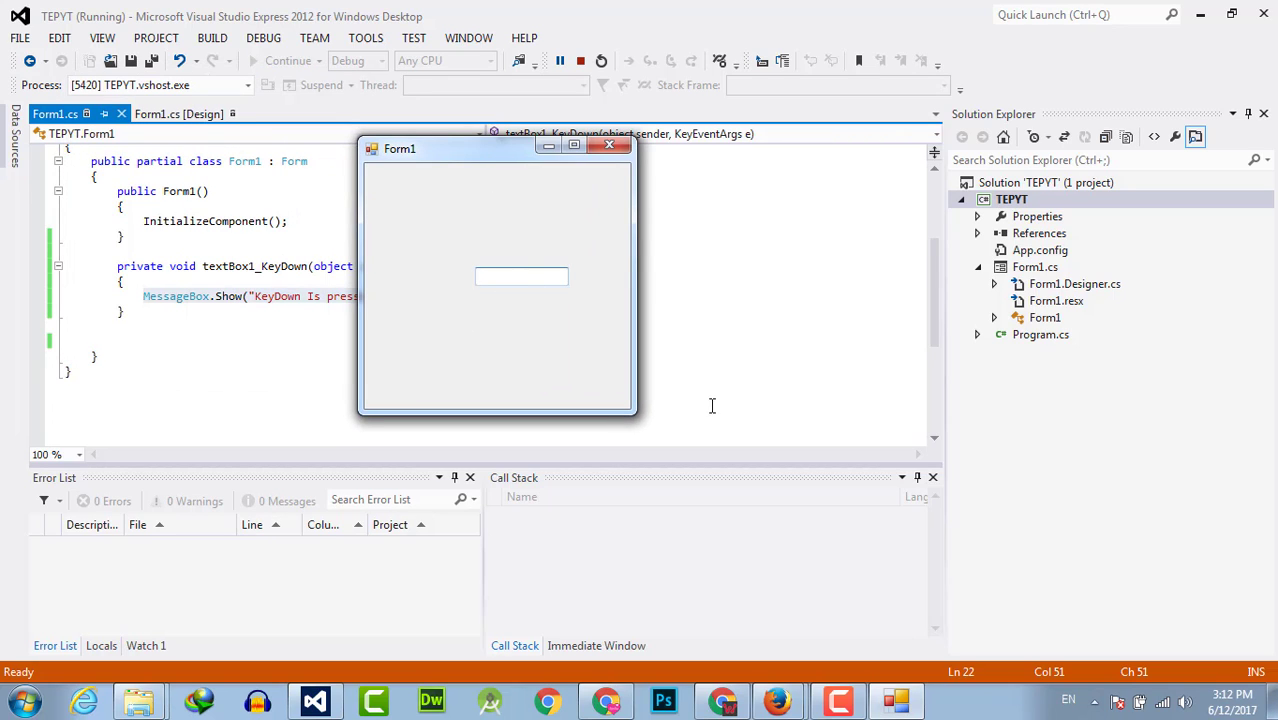
{"action": "left_click", "coordinate": [521, 276]}
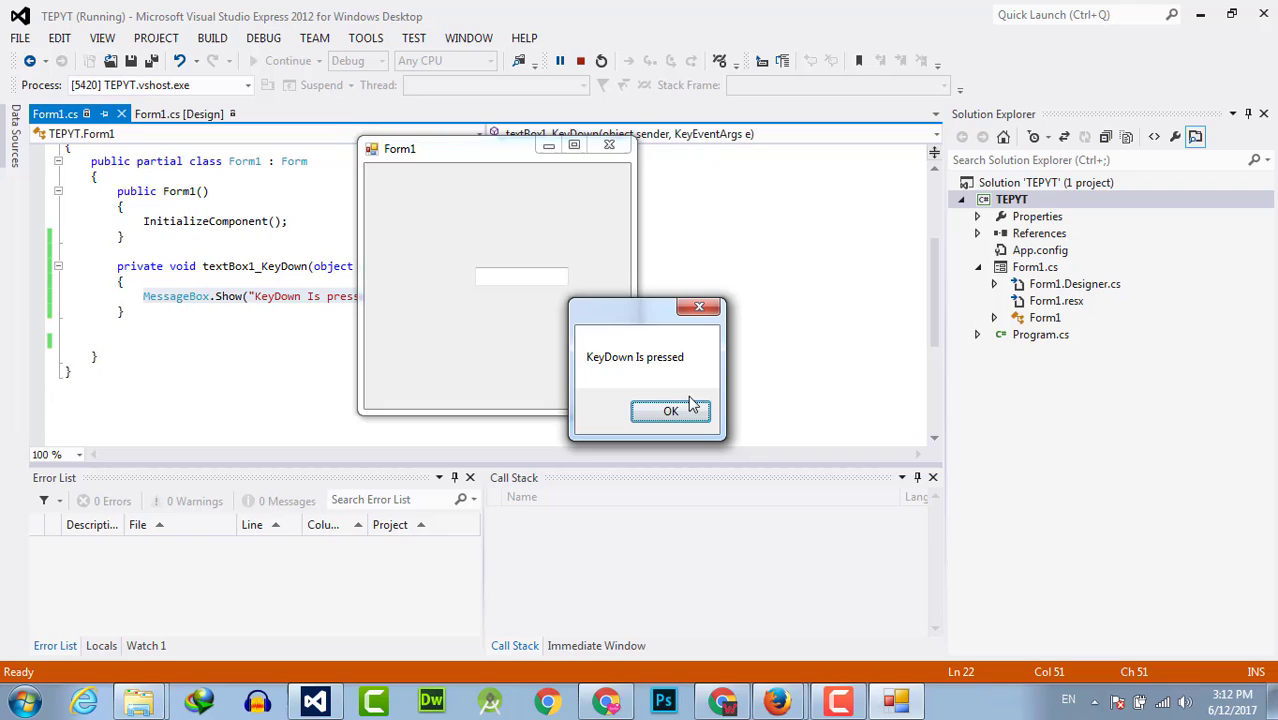
{"action": "left_click", "coordinate": [671, 411]}
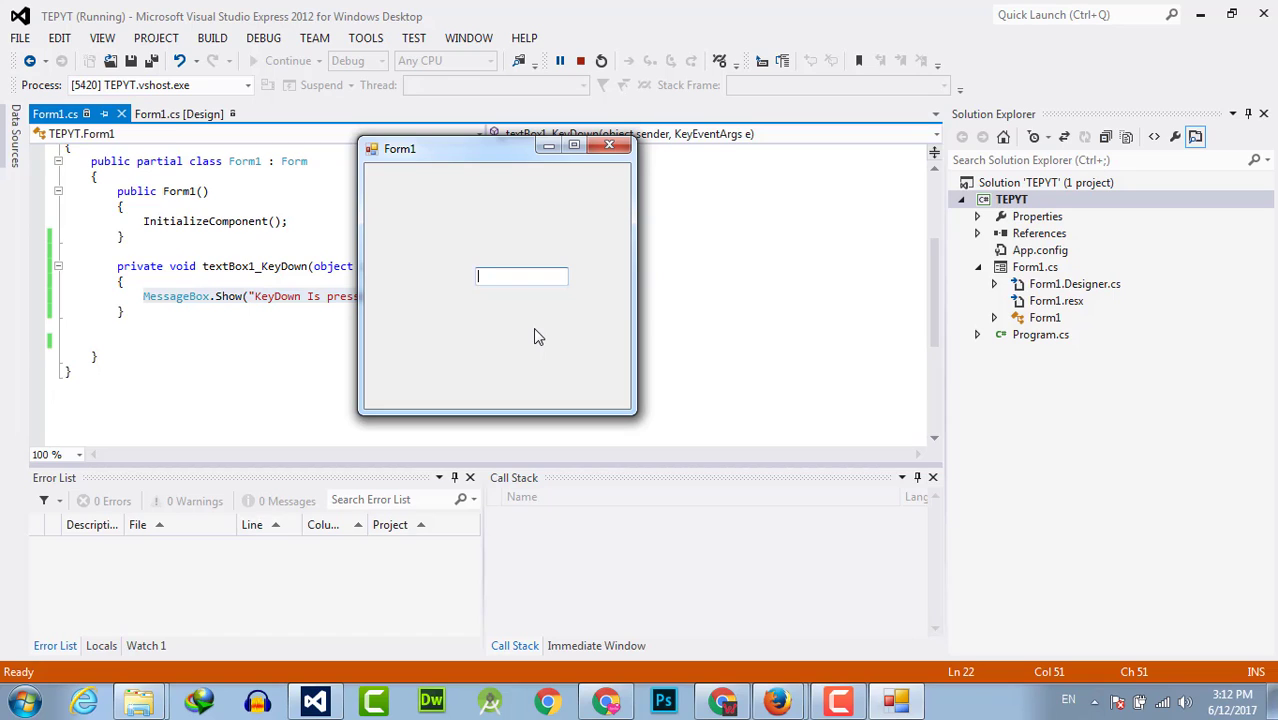
Press another key ('o'), dismiss the message again and close the running form.
{"action": "type", "text": "o"}
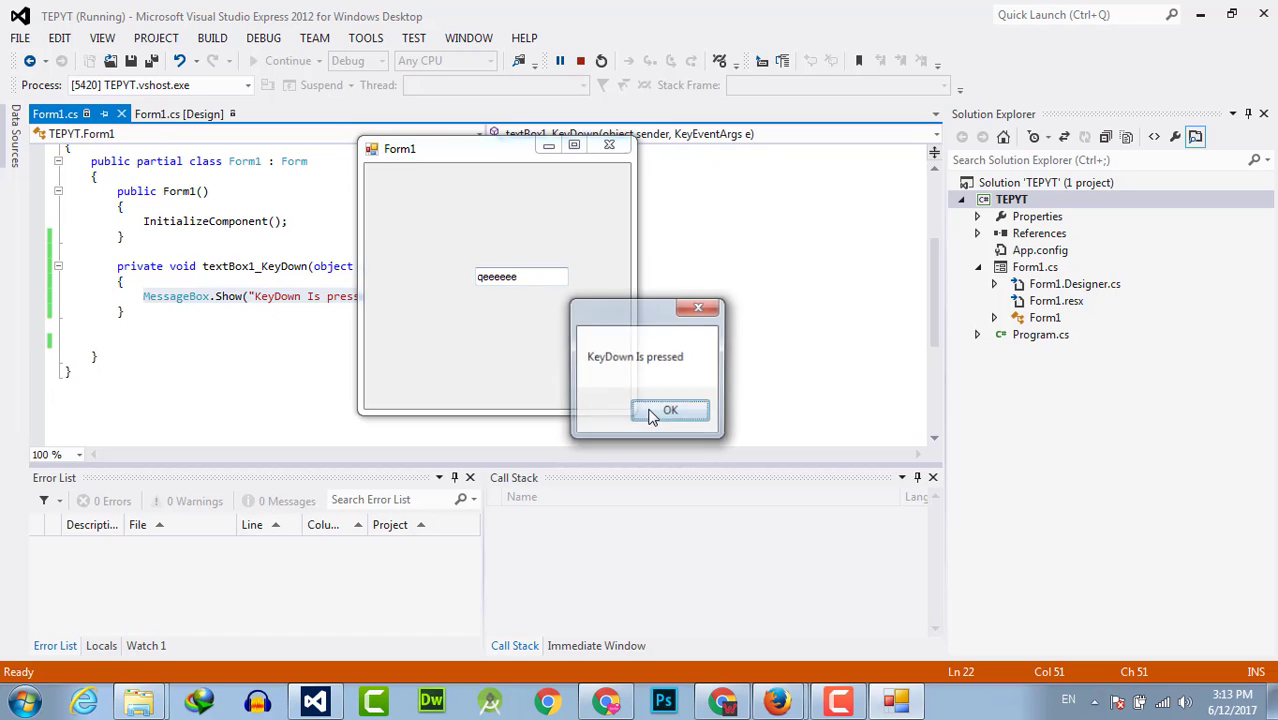
{"action": "left_click", "coordinate": [670, 410]}
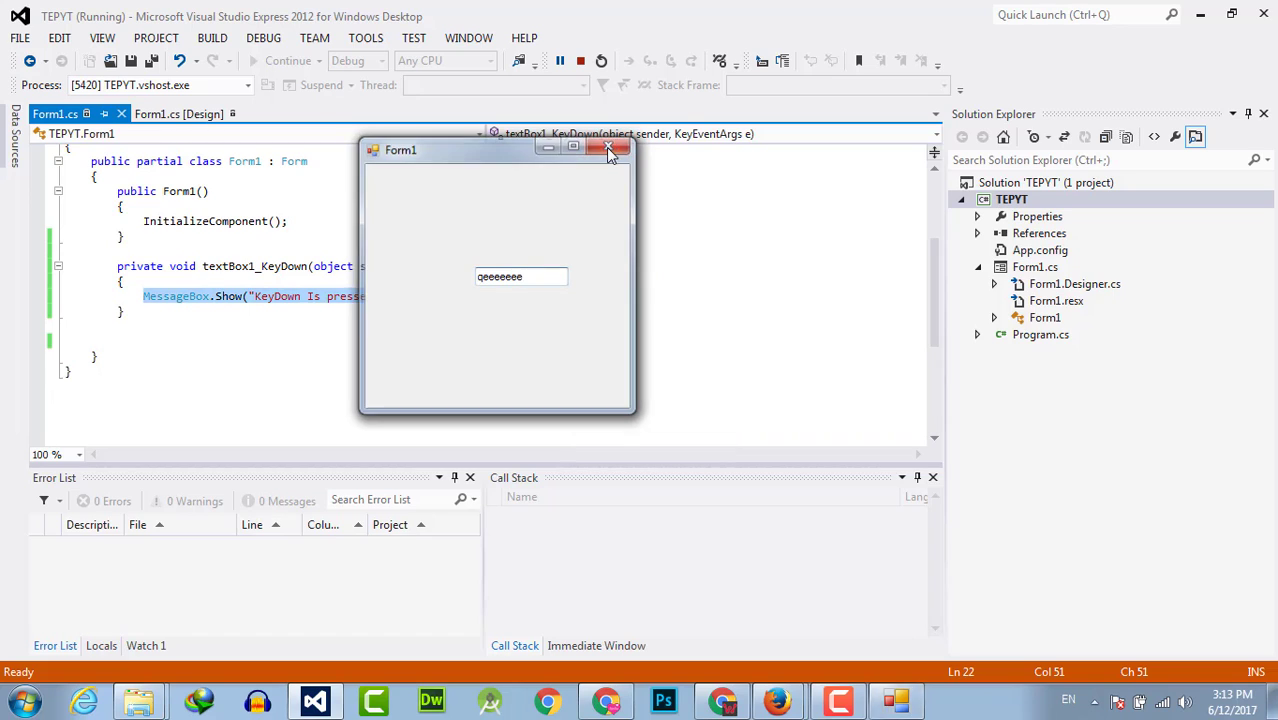
{"action": "left_click", "coordinate": [609, 148]}
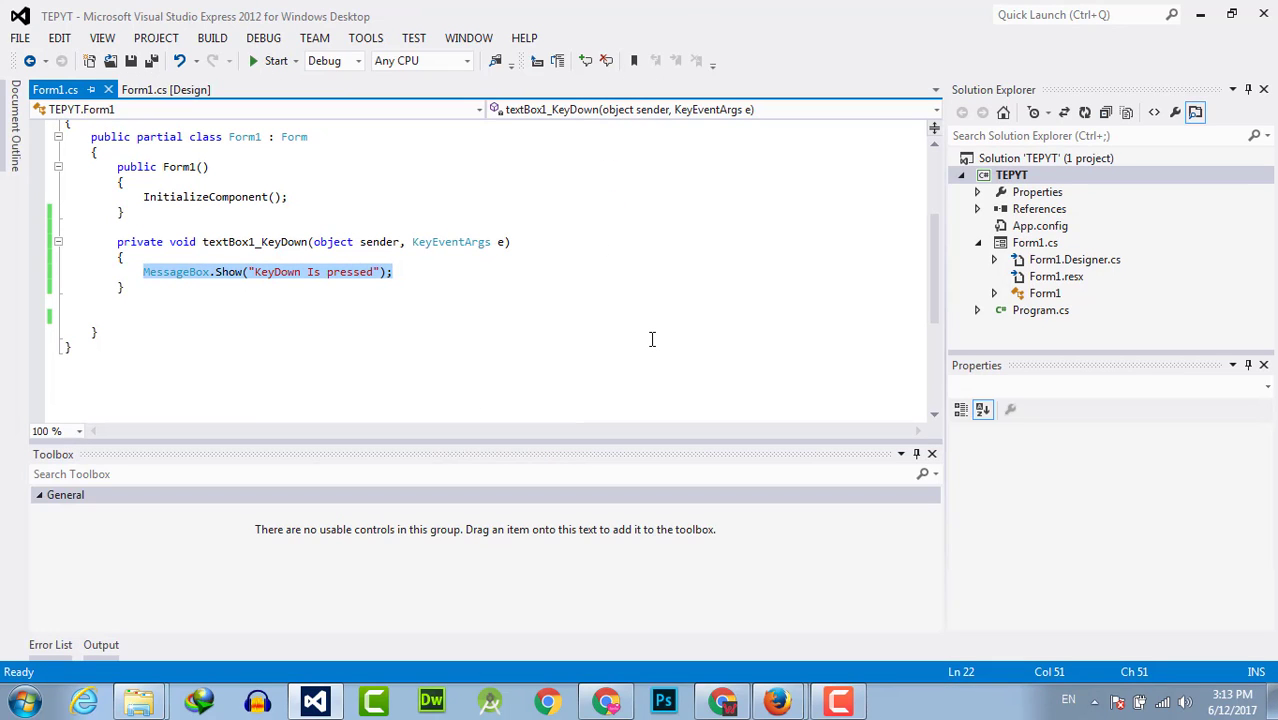
{"action": "mouse_move", "coordinate": [615, 630]}
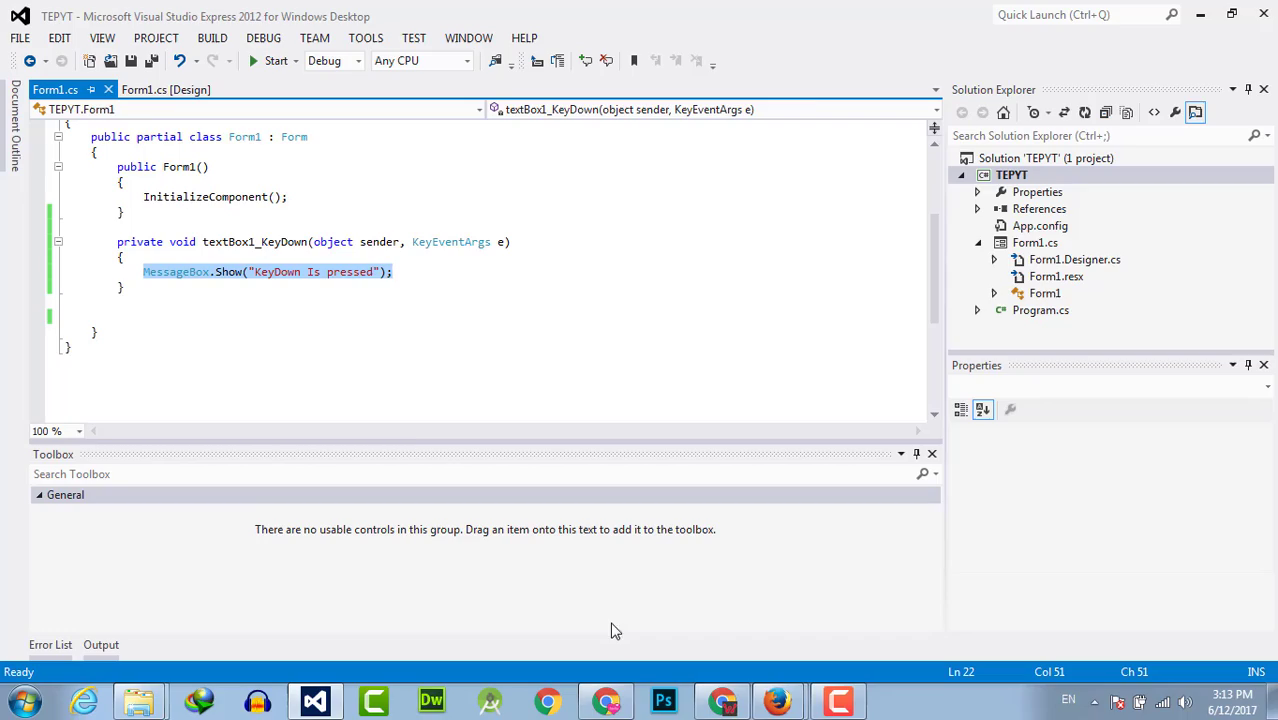
Show the udemy project's Form1 designer with the form titled 'Udemy TEP'.
{"action": "left_click", "coordinate": [165, 89]}
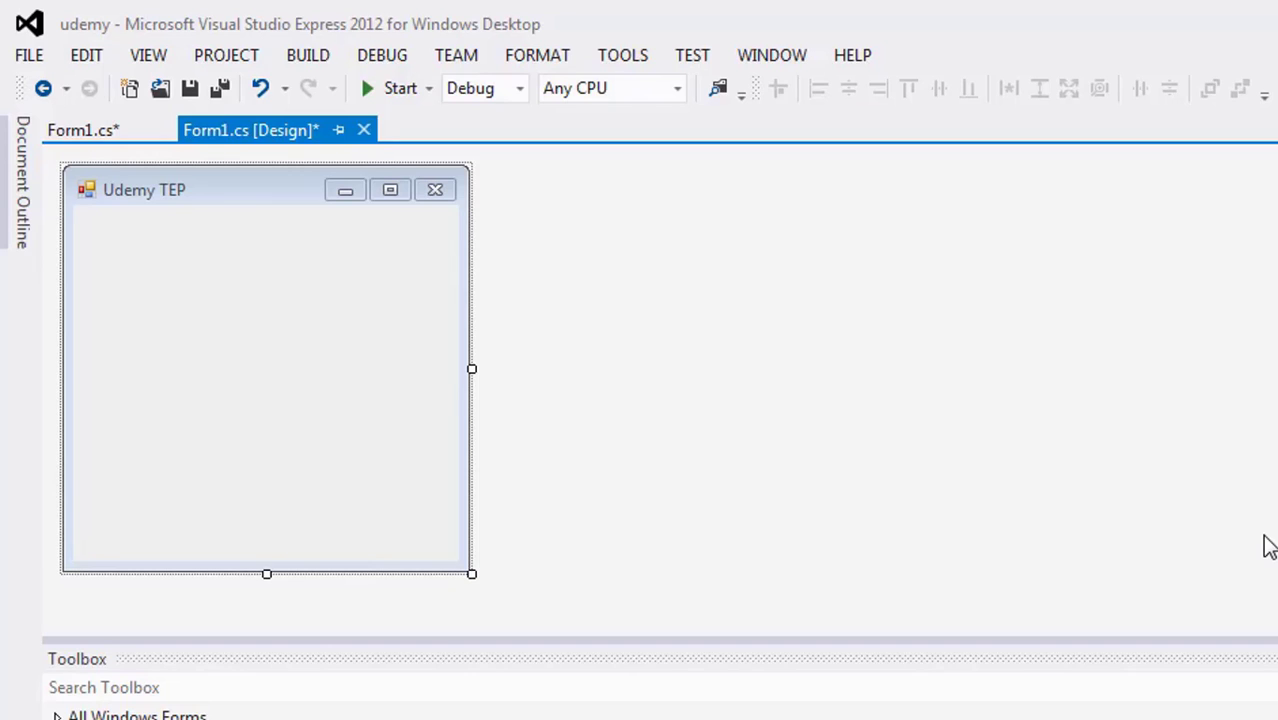